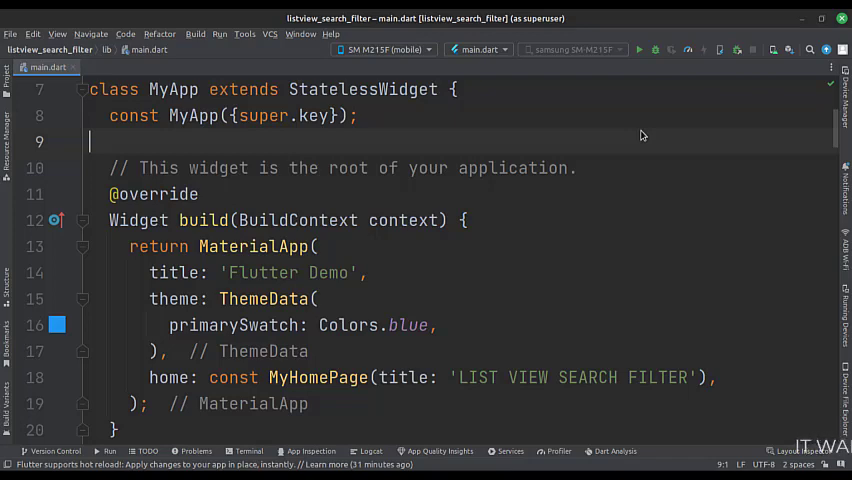
# - Scroll main.dart to _MyHomePageState's fields: newDataList, text controller, icon, title and autofocus flag
pyautogui.scroll(-3)
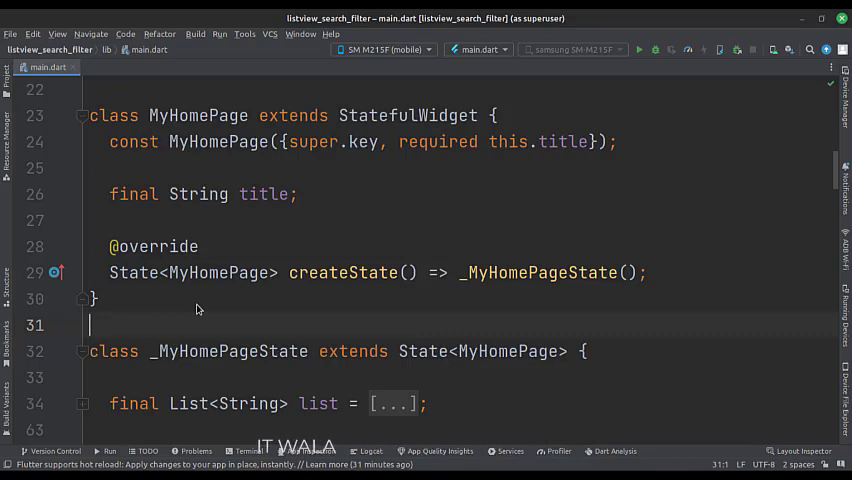
pyautogui.scroll(-3)
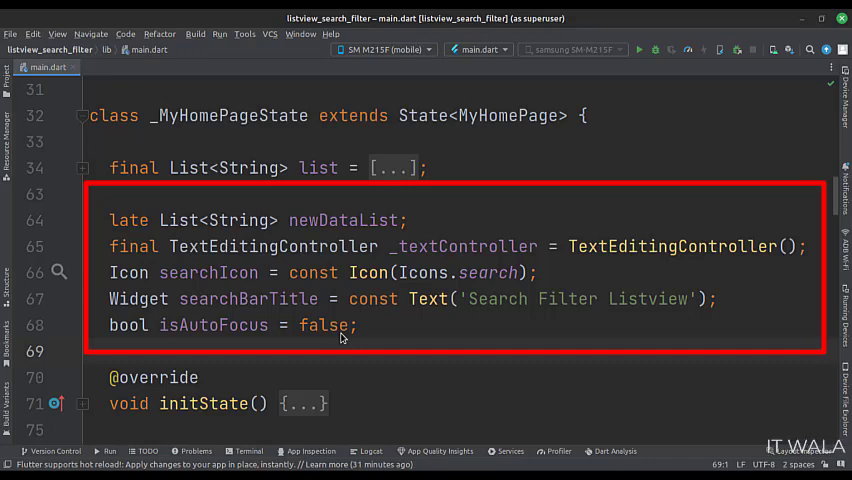
# - Scroll to initState copying the list and the AppBar search action calling performSearchOperation
pyautogui.scroll(-3)
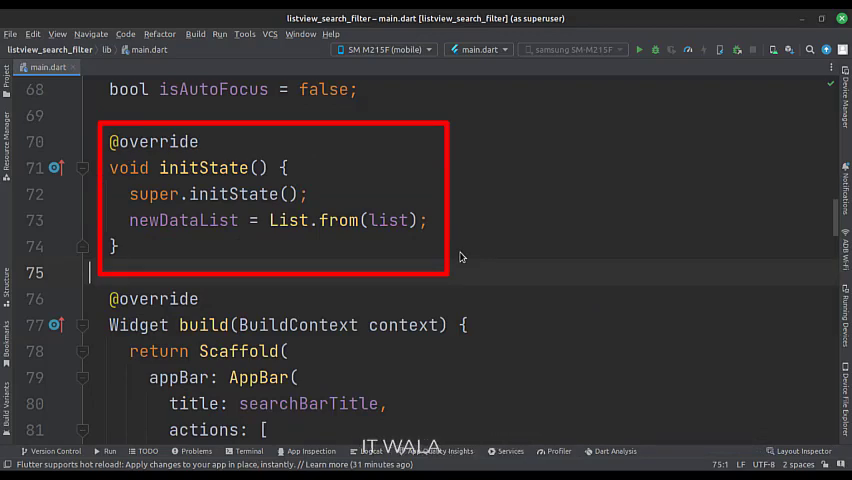
pyautogui.scroll(-3)
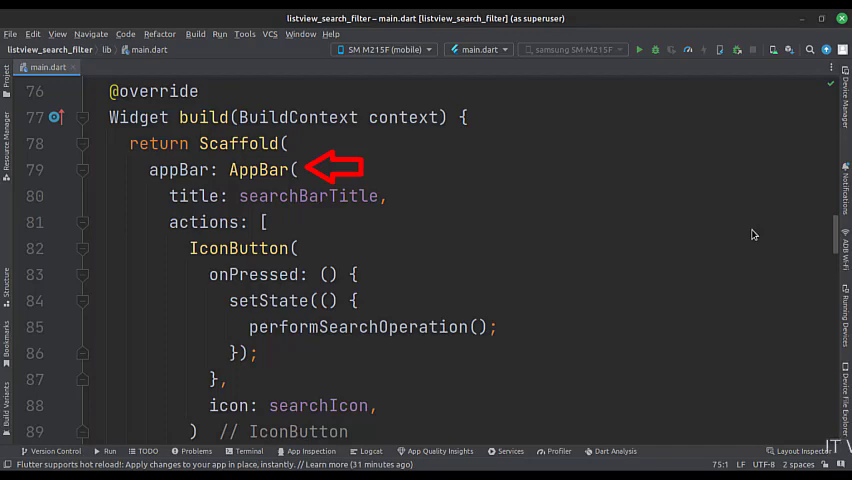
# - Scroll to the ListView.builder that renders a centred large-text Card per newDataList item
pyautogui.scroll(-3)
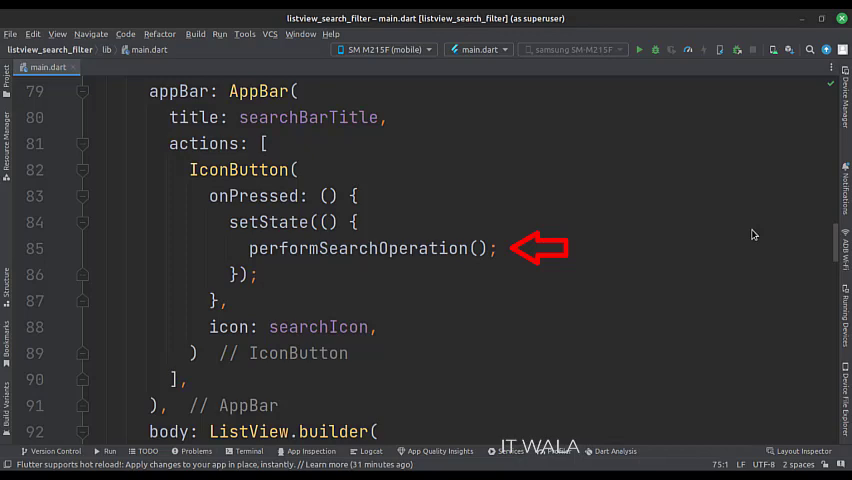
pyautogui.scroll(-3)
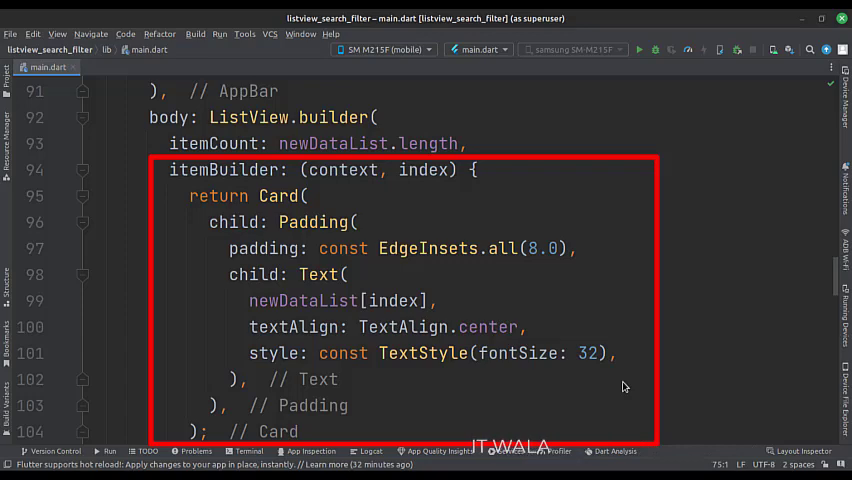
# - Scroll to resetData and the beginning of performSearchOperation that toggles autofocus
pyautogui.scroll(-3)
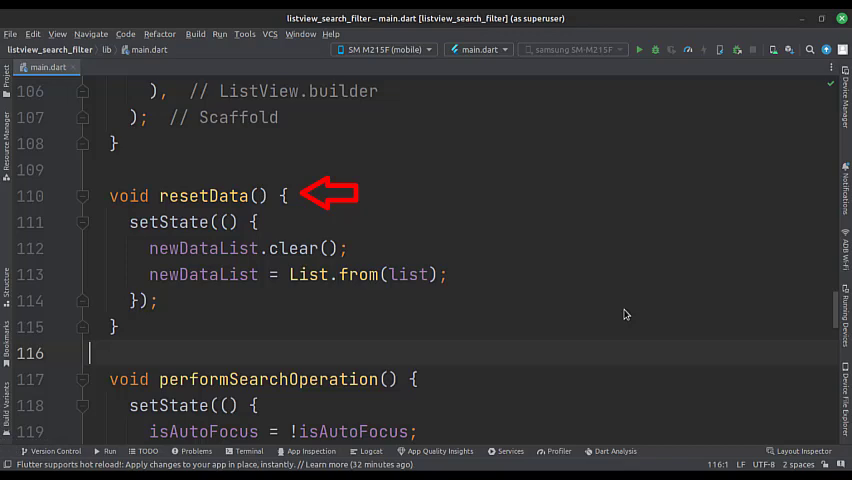
pyautogui.scroll(-3)
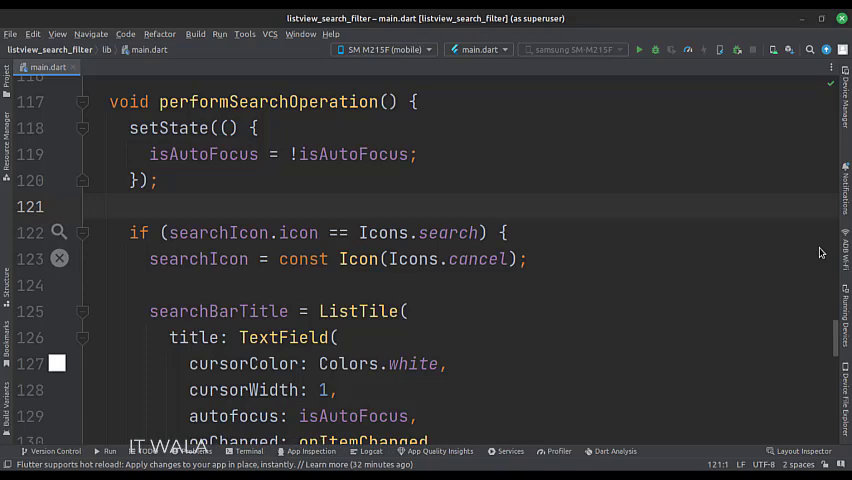
# - Scroll through the search TextField setup and the onItemChanged list-filtering function
pyautogui.scroll(-3)
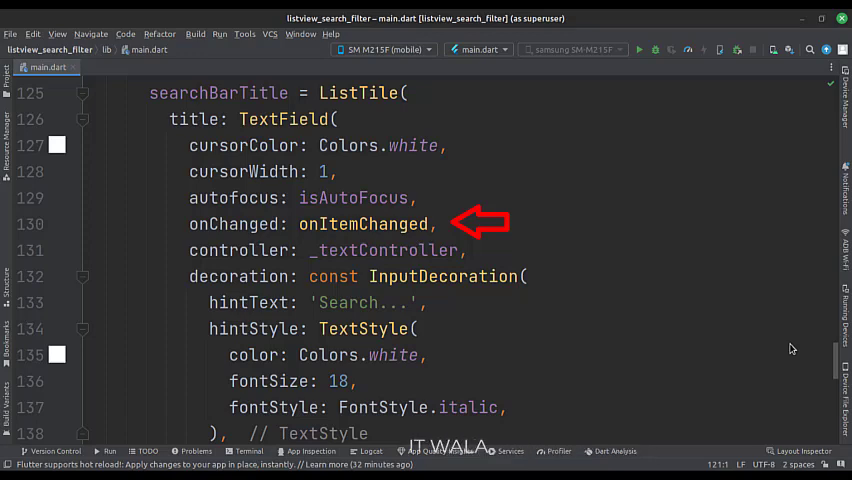
pyautogui.scroll(-3)
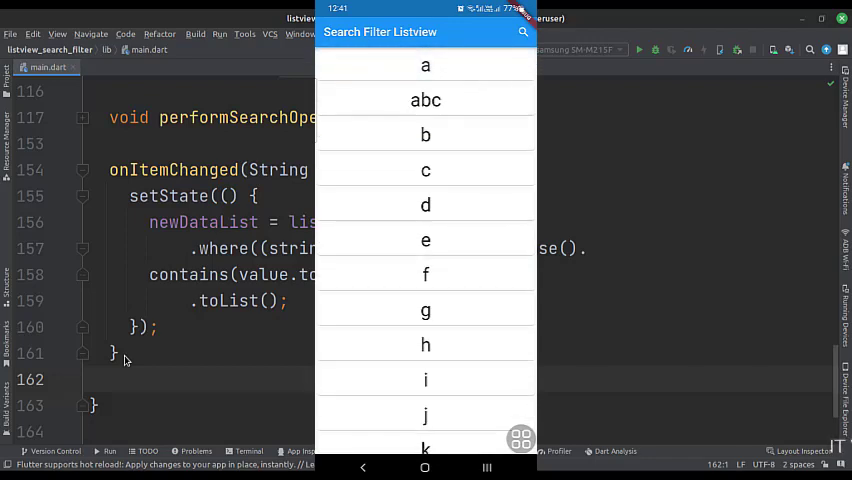
# - Search the running app's list, clearing and retyping the query until only 'abc' remains
pyautogui.click(415, 32)
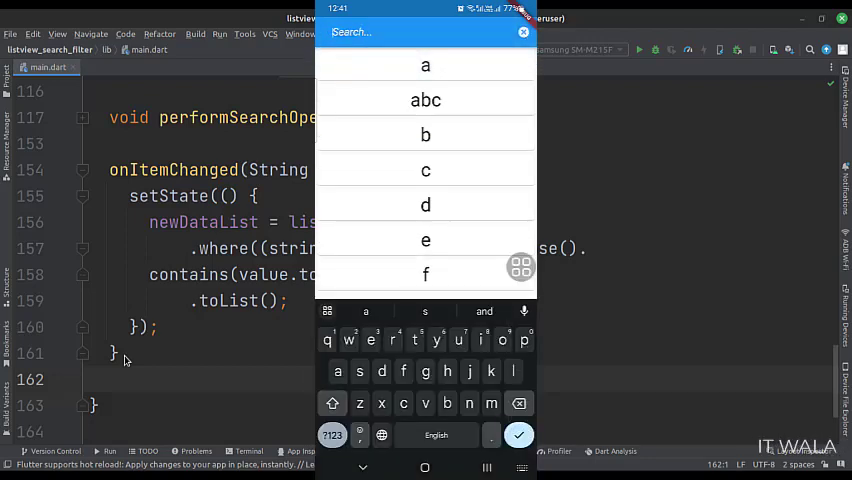
pyautogui.write('b')
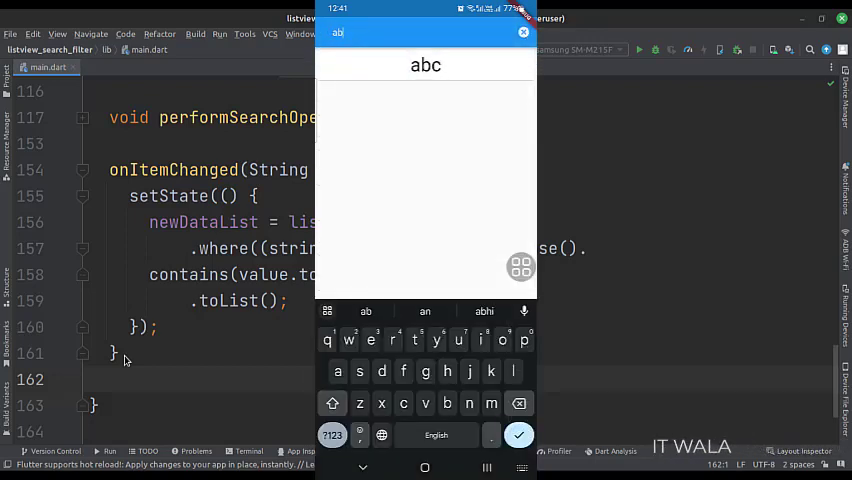
pyautogui.press('Backspace')
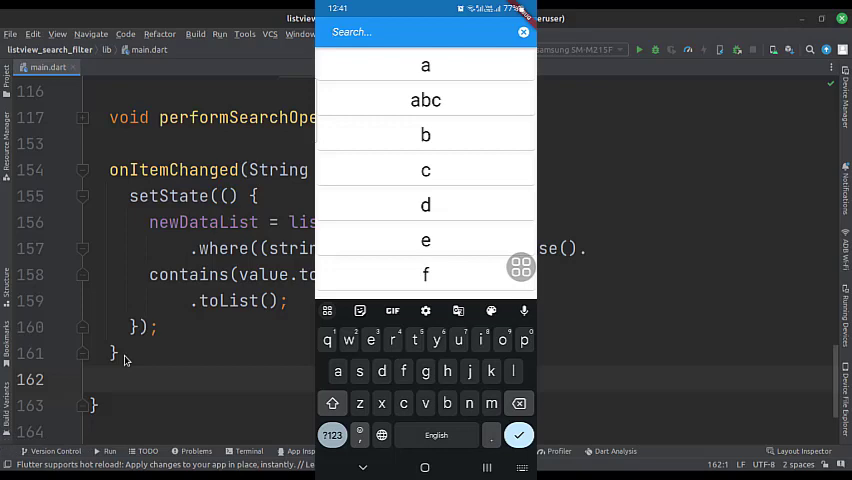
pyautogui.write('z')
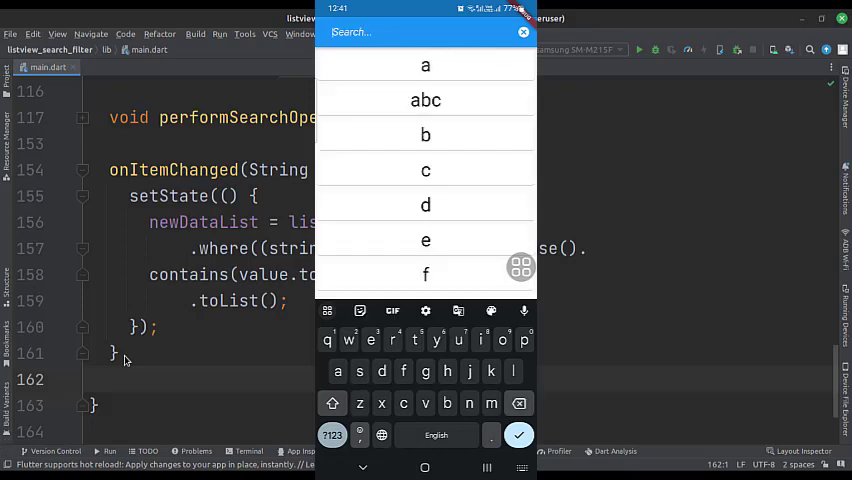
pyautogui.write('abi')
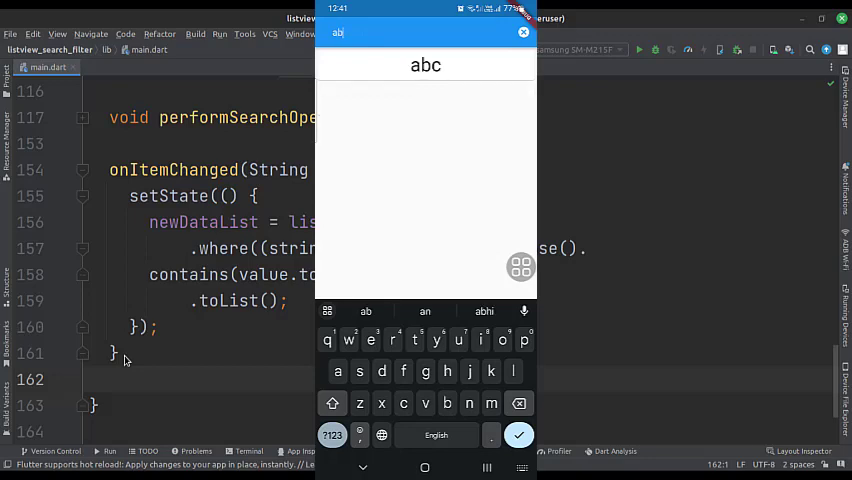